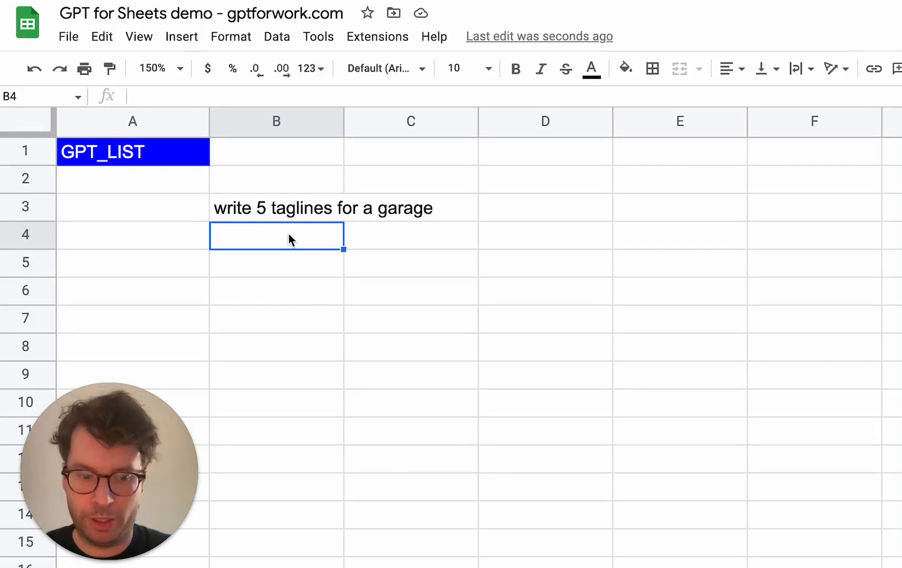
Enter a =GPT( formula referencing the B3 prompt to return five numbered taglines in B4
text(=)
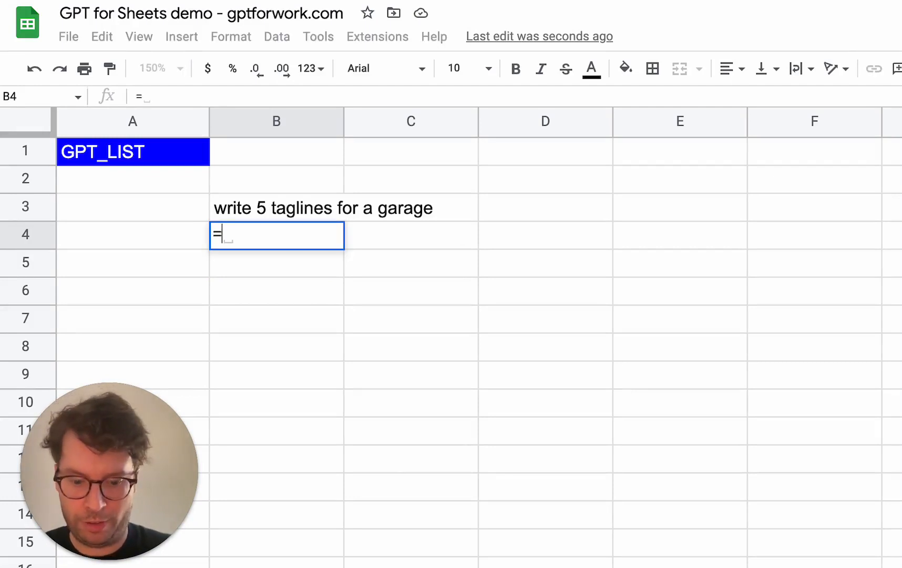
text(GPT()
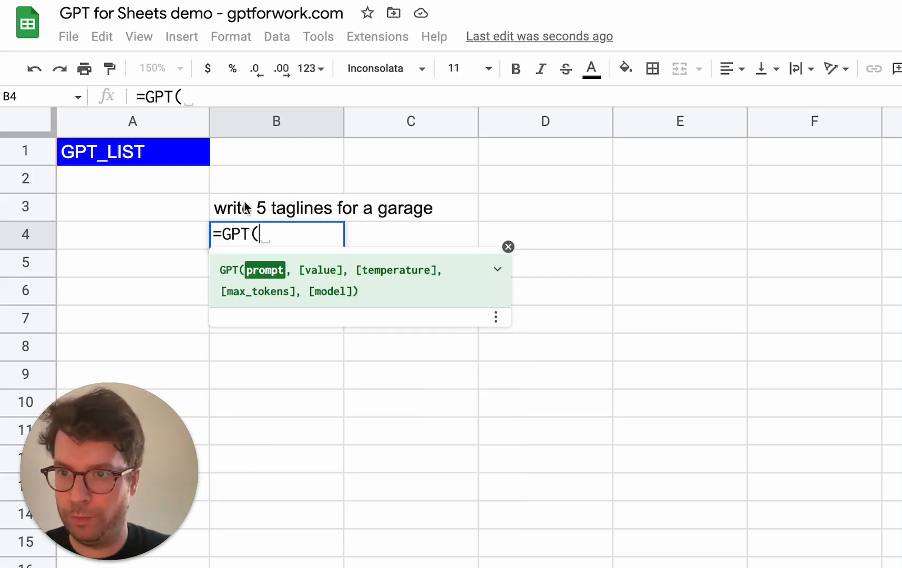
key(Enter)
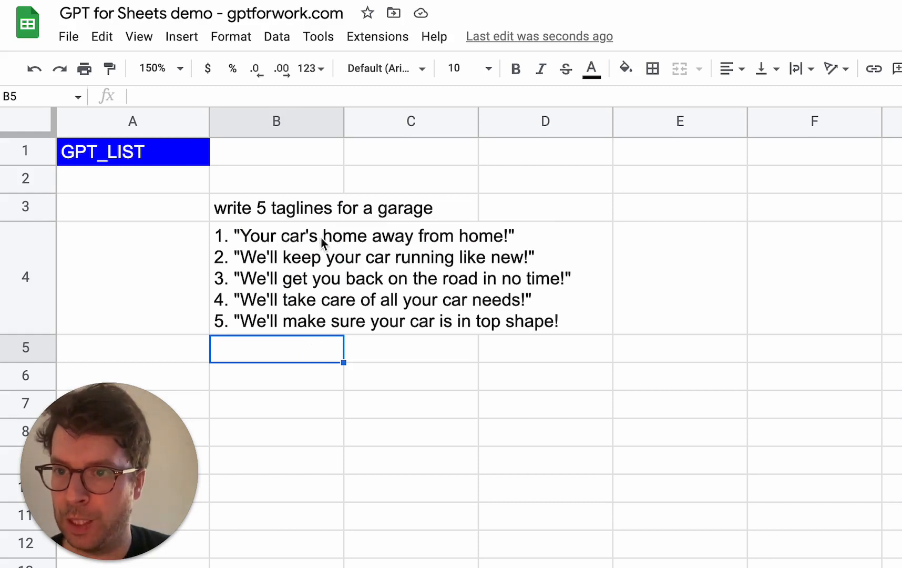
mouse_move(230, 337)
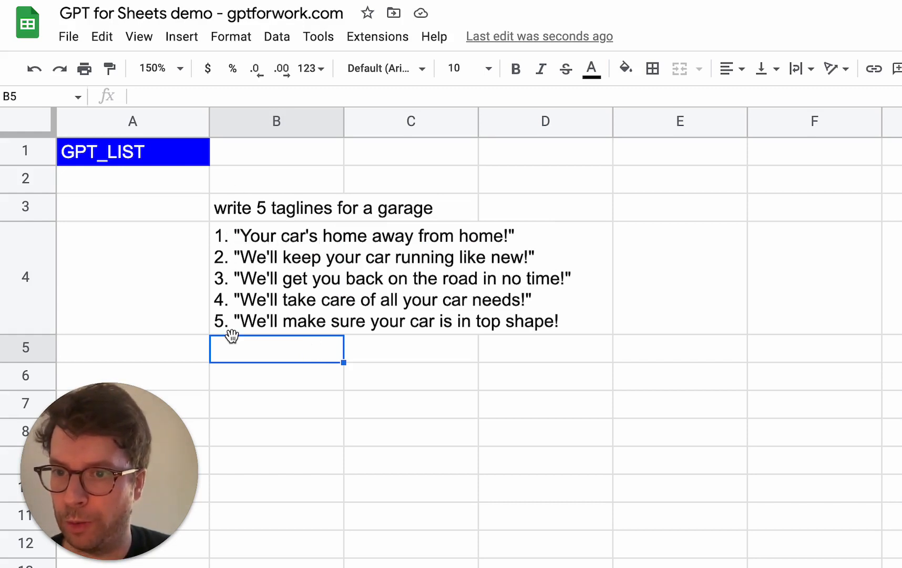
click(277, 278)
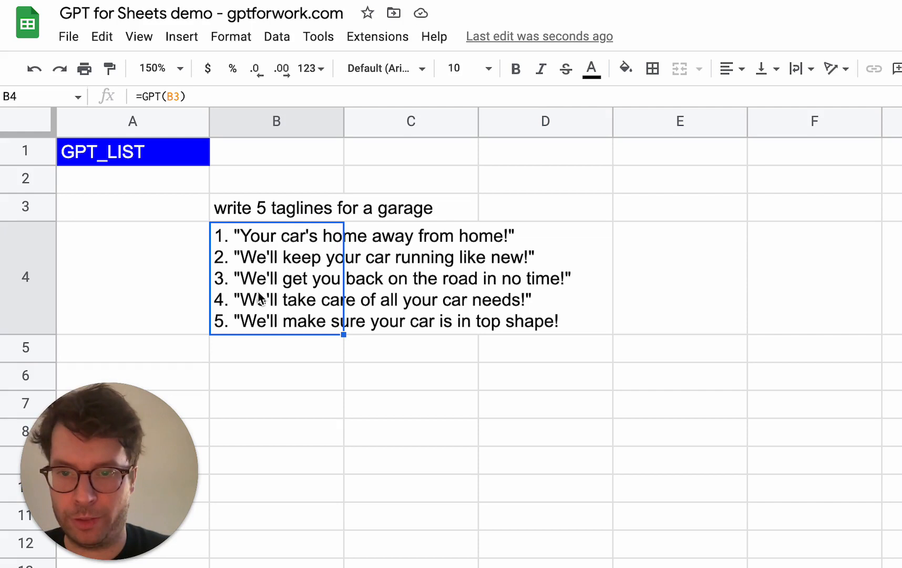
mouse_move(248, 238)
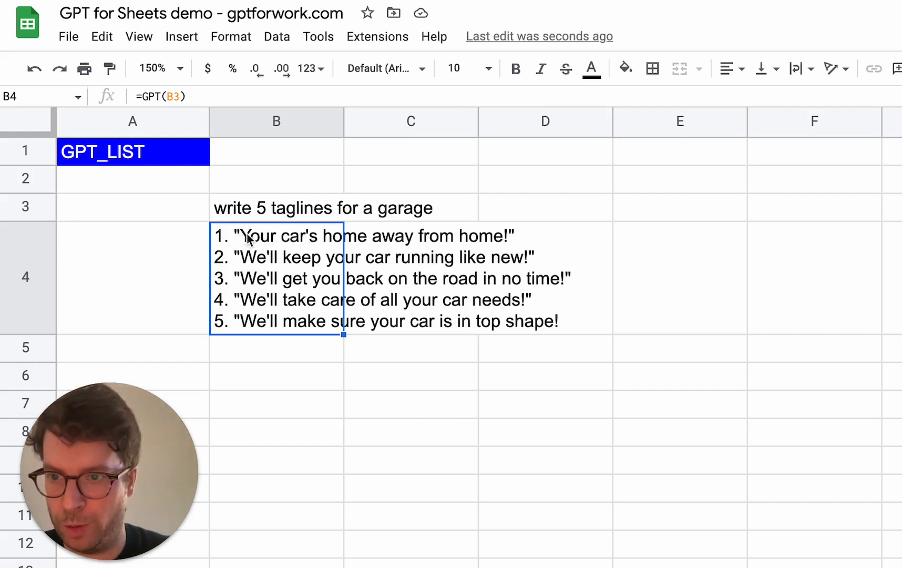
mouse_move(308, 259)
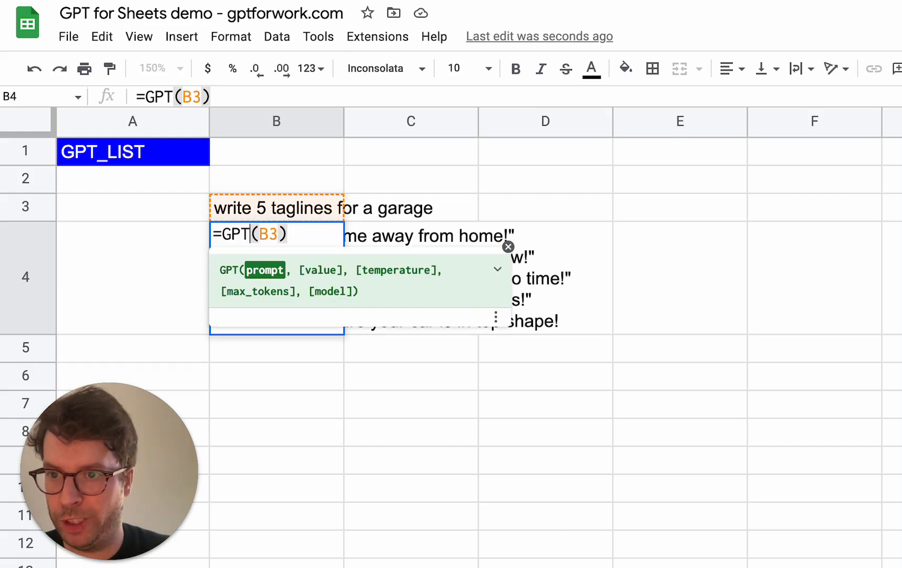
Switch B4's formula to GPT_LIST so the taglines spill one per cell into B4:B8
text(_LIST)
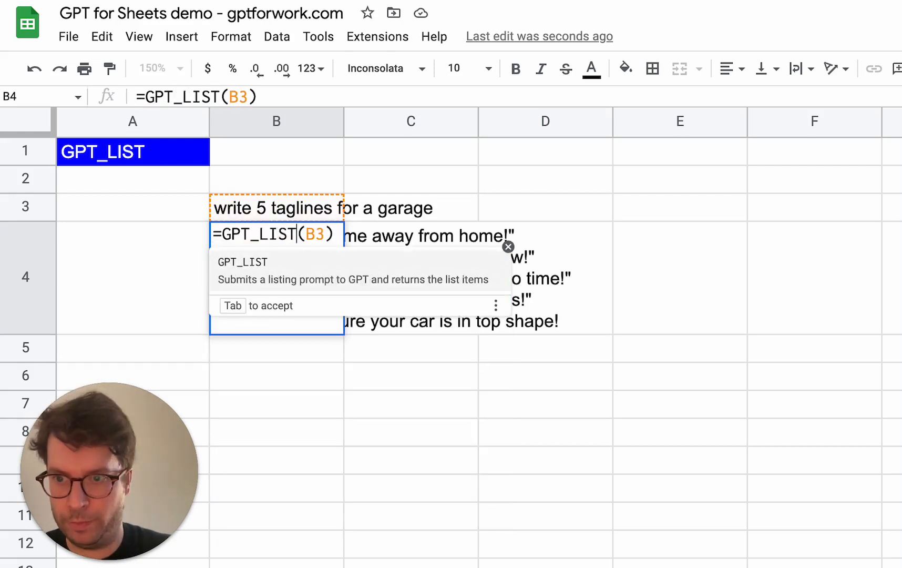
key(enter)
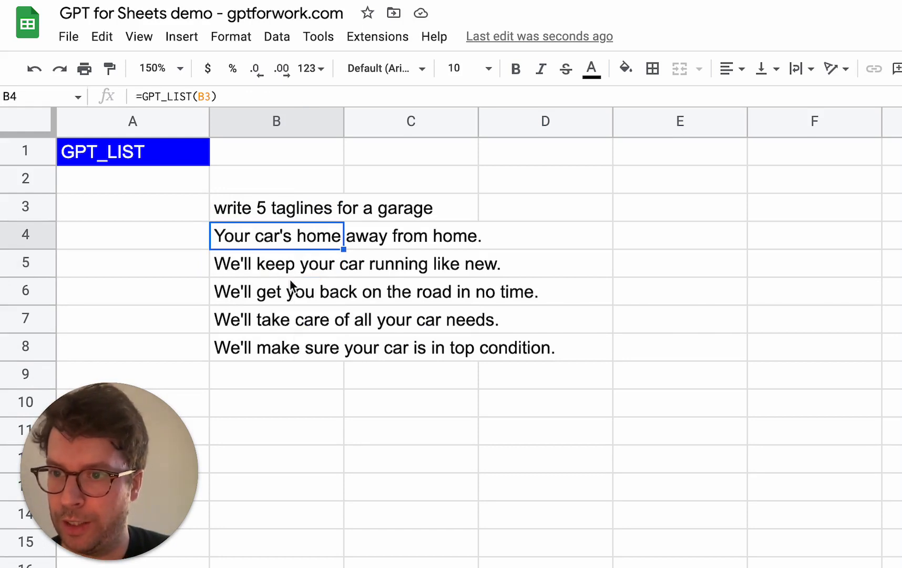
mouse_move(278, 276)
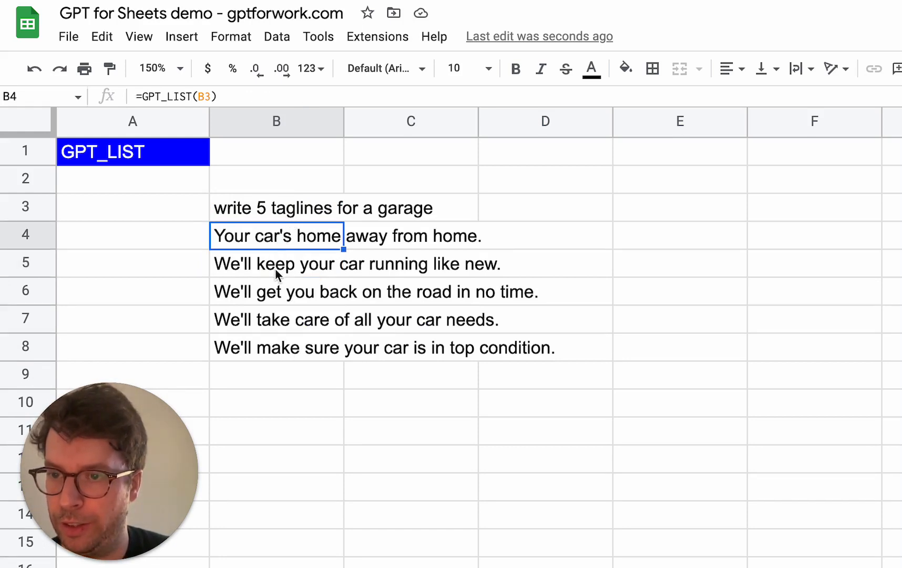
Inspect the third and last spilled tagline cells to confirm plain values
click(276, 291)
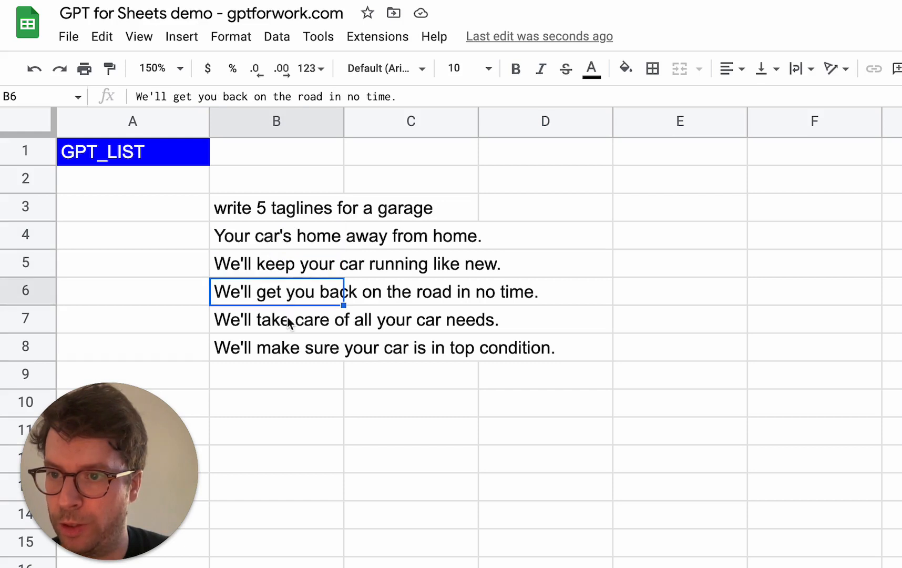
click(277, 347)
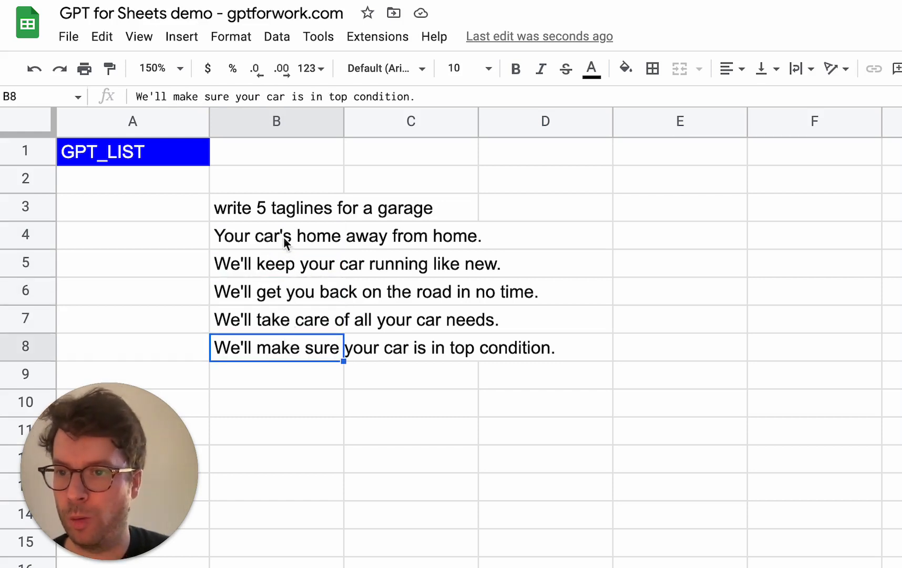
mouse_move(238, 247)
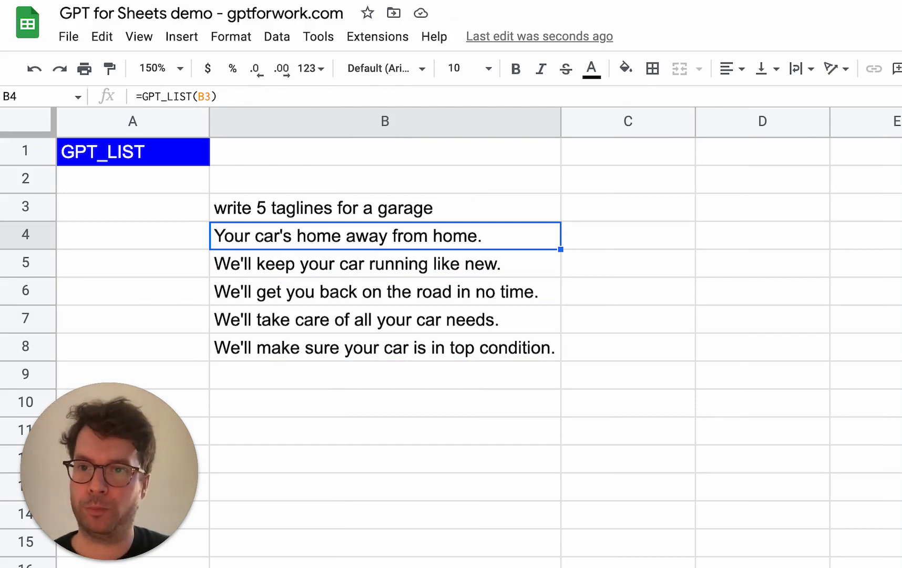
mouse_move(511, 246)
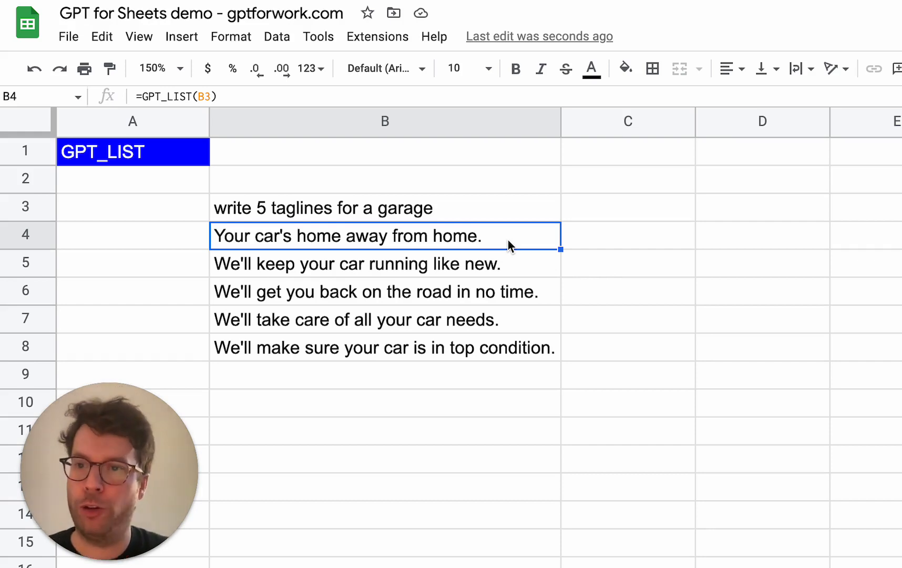
mouse_move(423, 234)
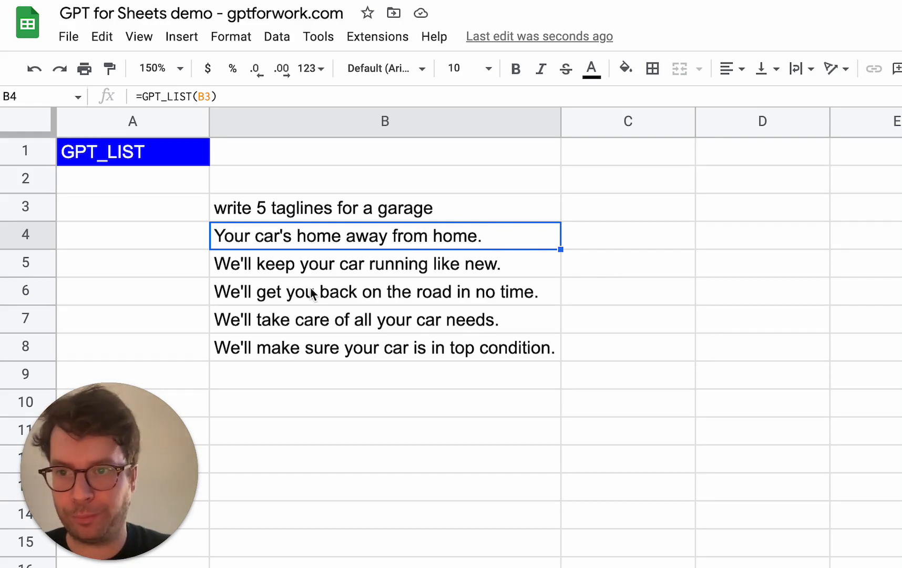
mouse_move(335, 200)
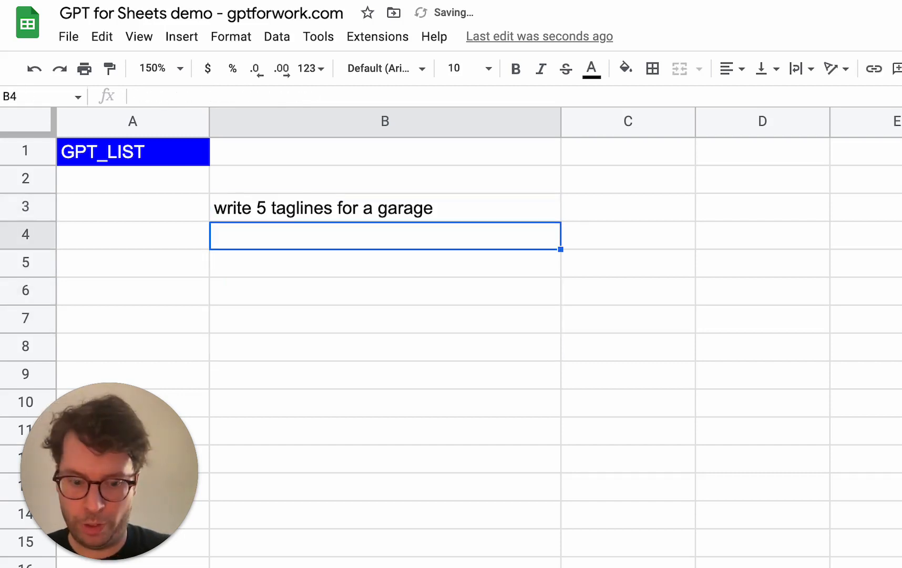
Add prompt lines 'include a joke', 'country:' and 'Iceland', then begin a =gpt_list formula
text(include a joke)
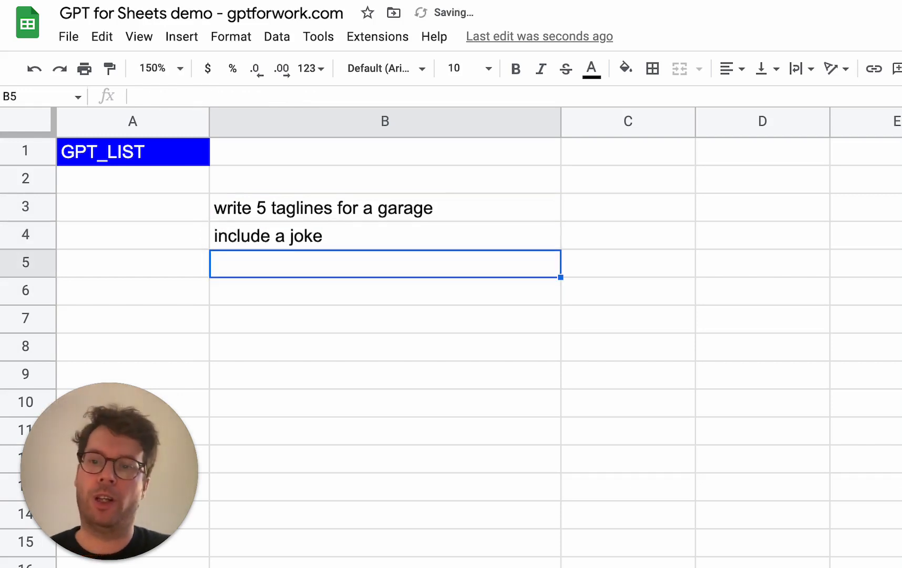
text(country:)
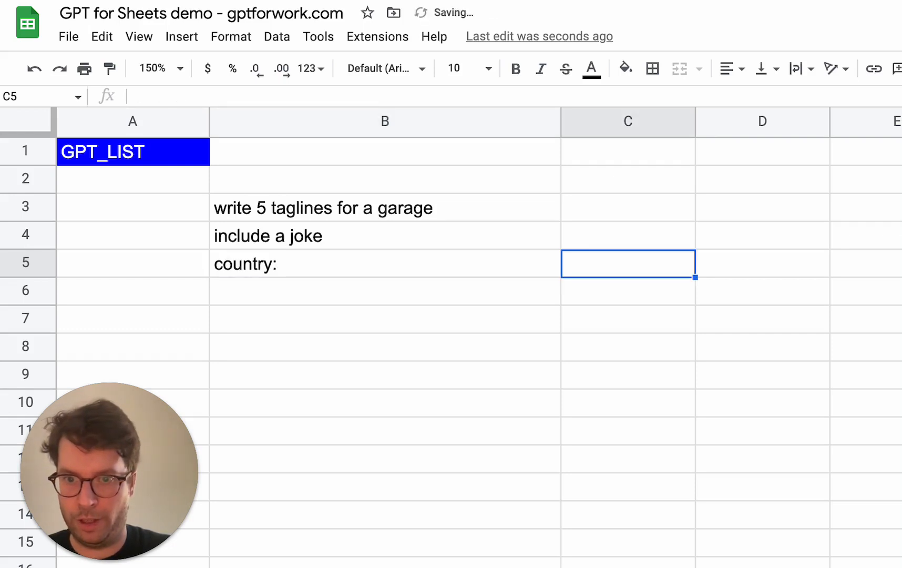
text(lc)
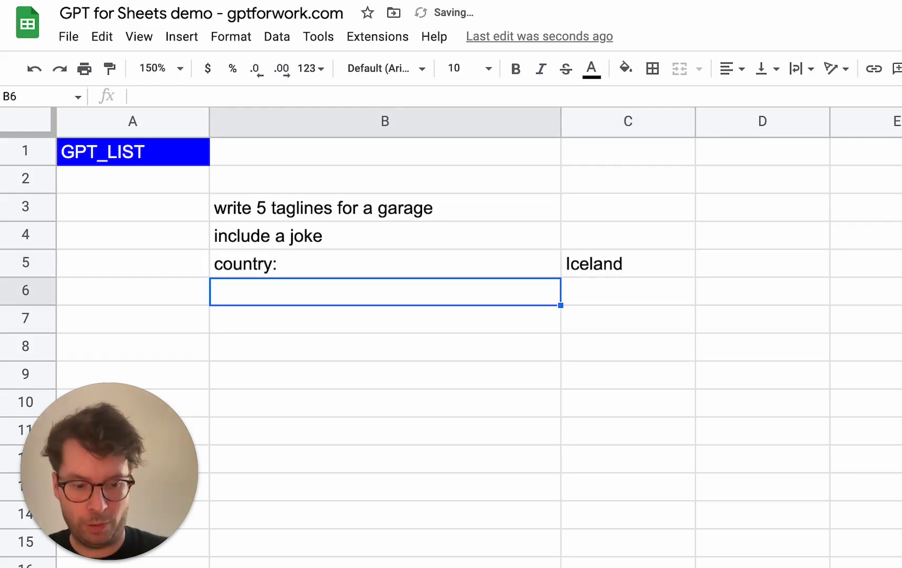
text(=gpt_list)
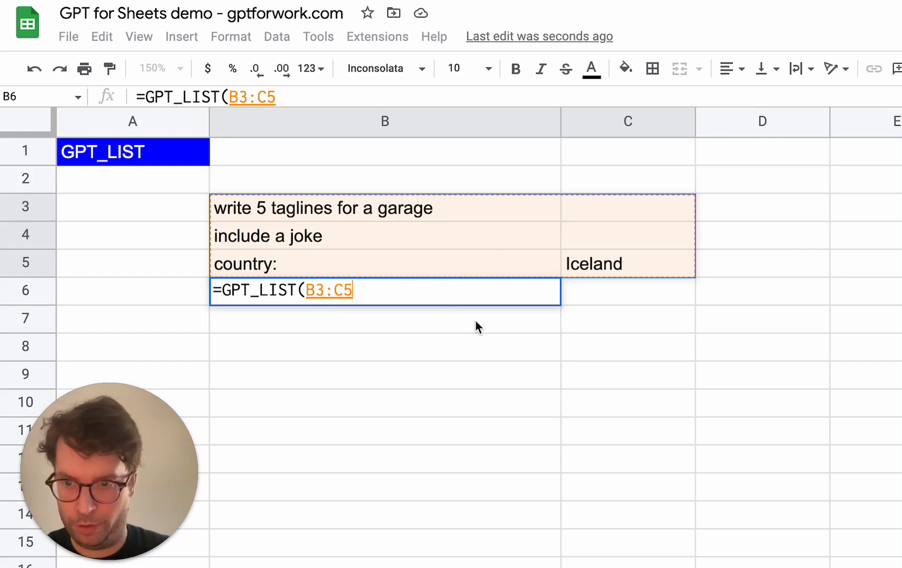
Complete =GPT_LIST(B3:C5,,1) to return five Iceland-themed jokey taglines at temperature 1
text(,,1)
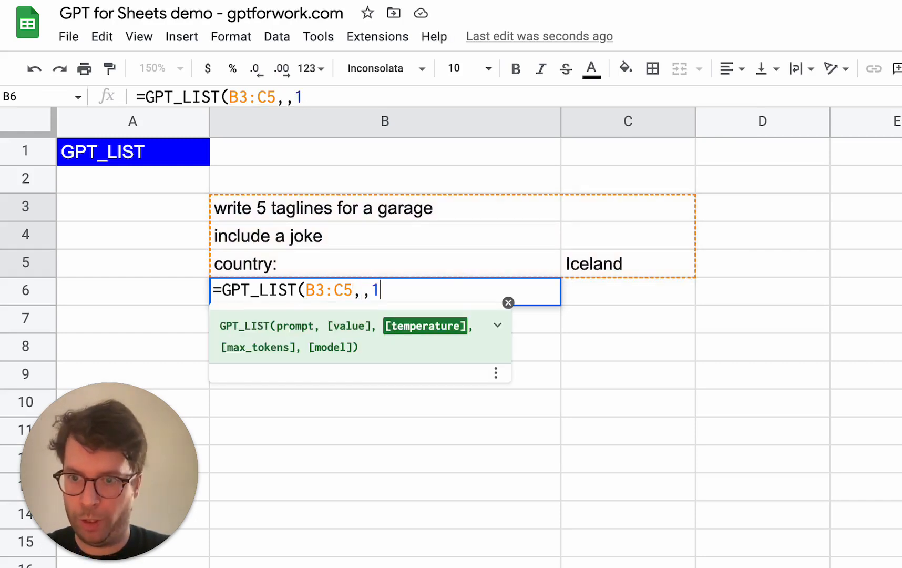
text())
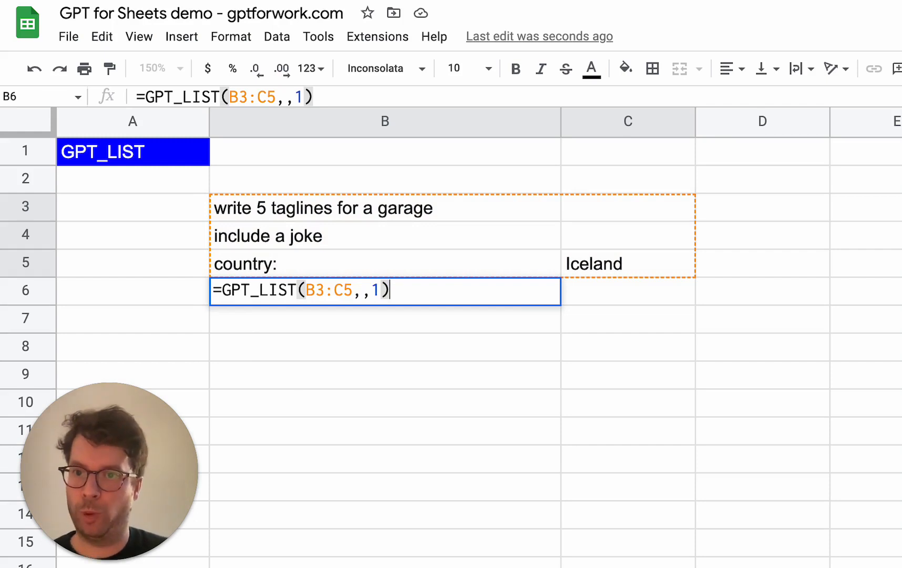
key(Enter)
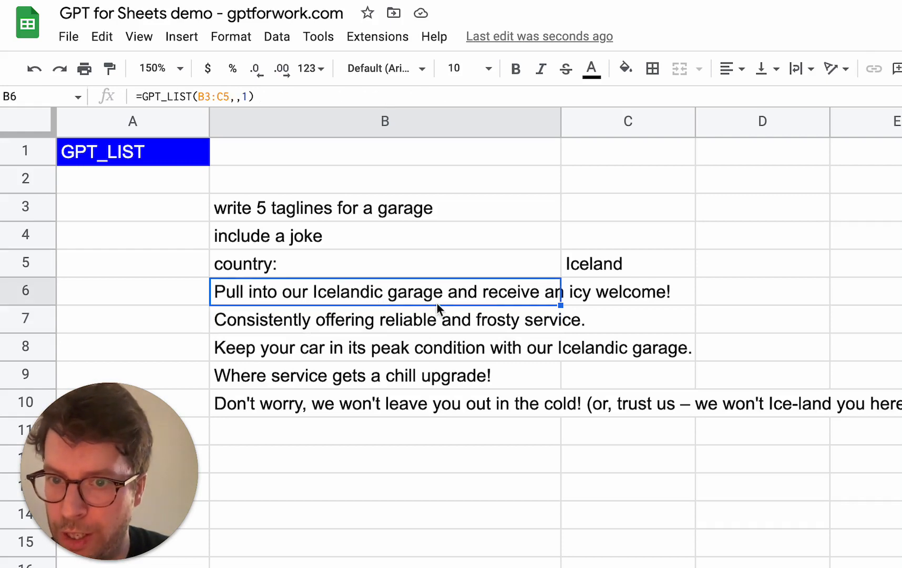
mouse_move(313, 242)
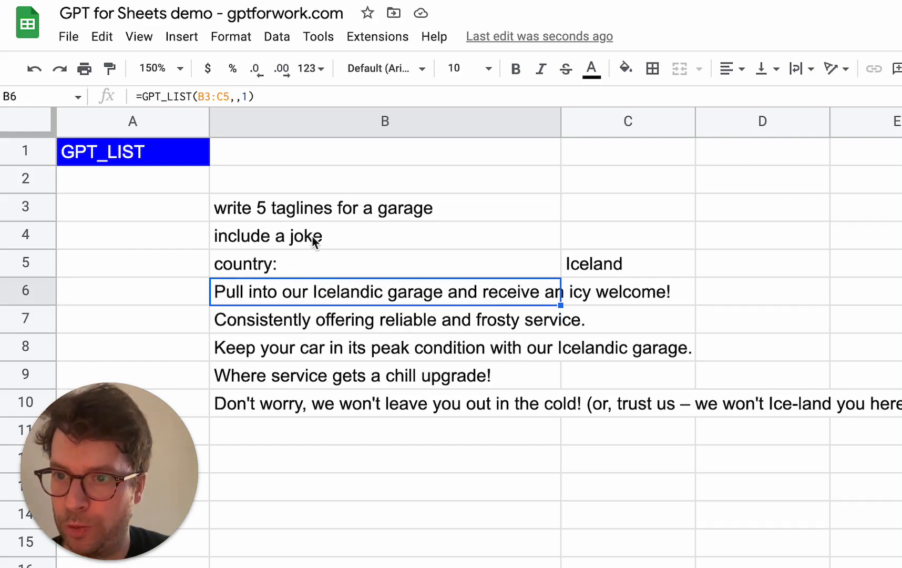
click(385, 264)
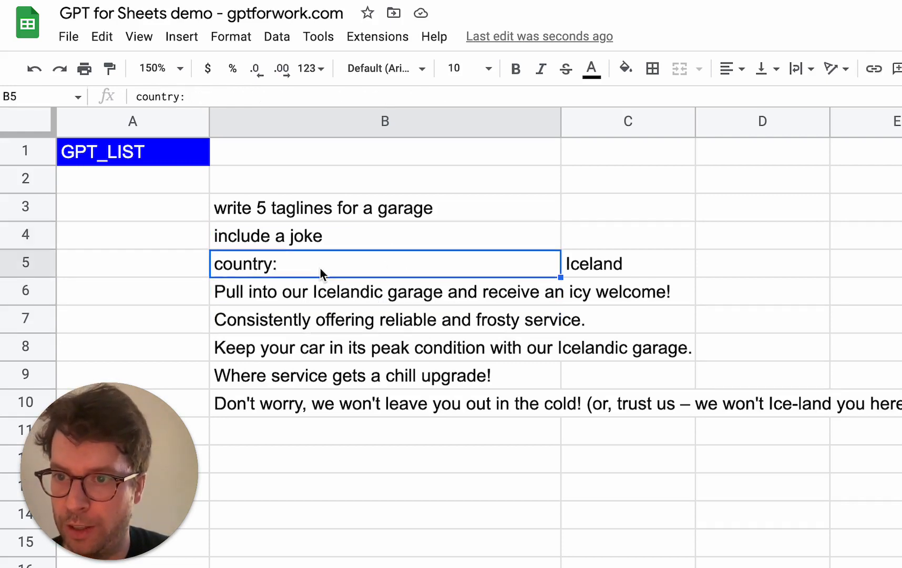
mouse_move(310, 311)
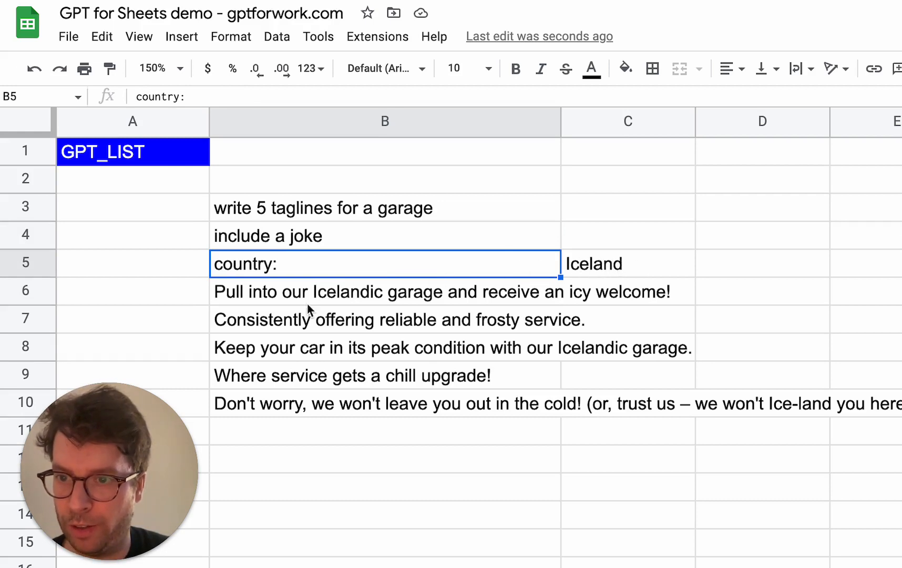
click(385, 319)
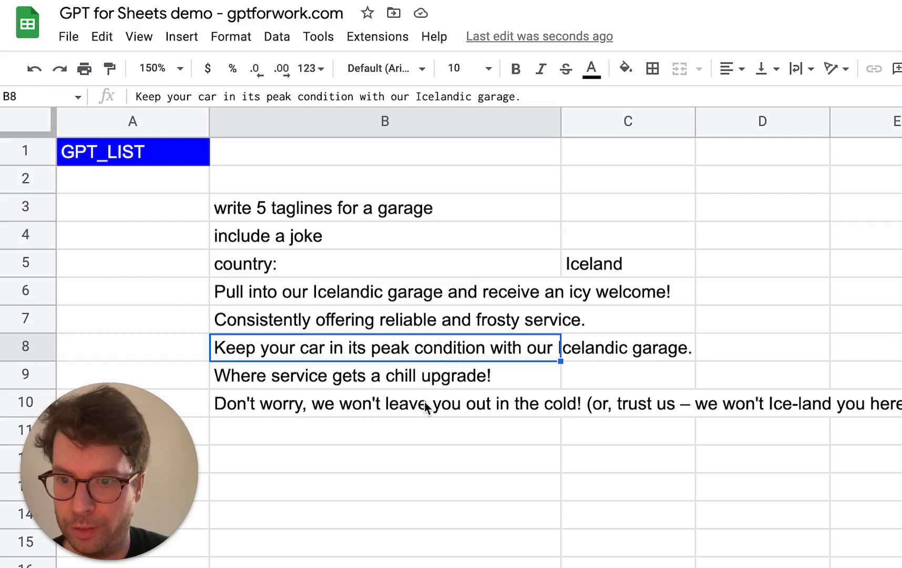
click(384, 403)
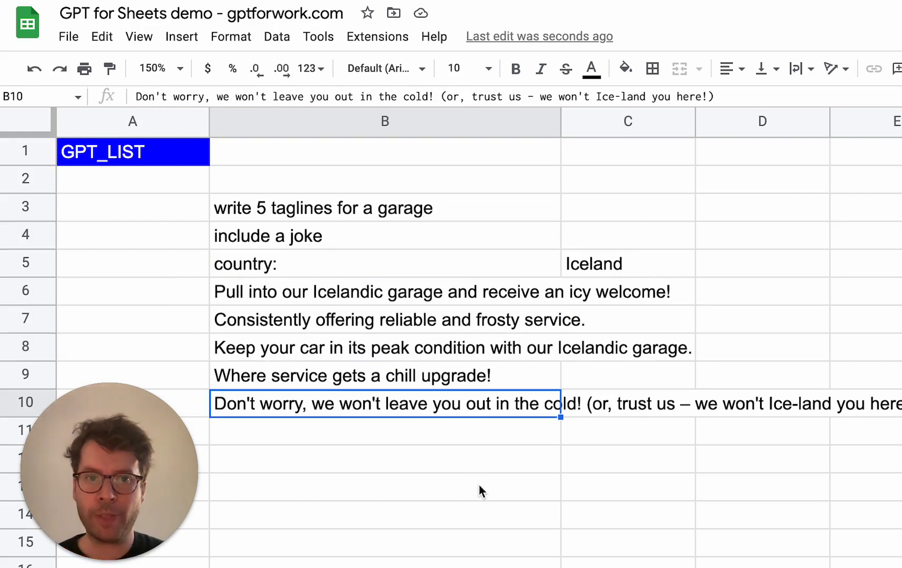